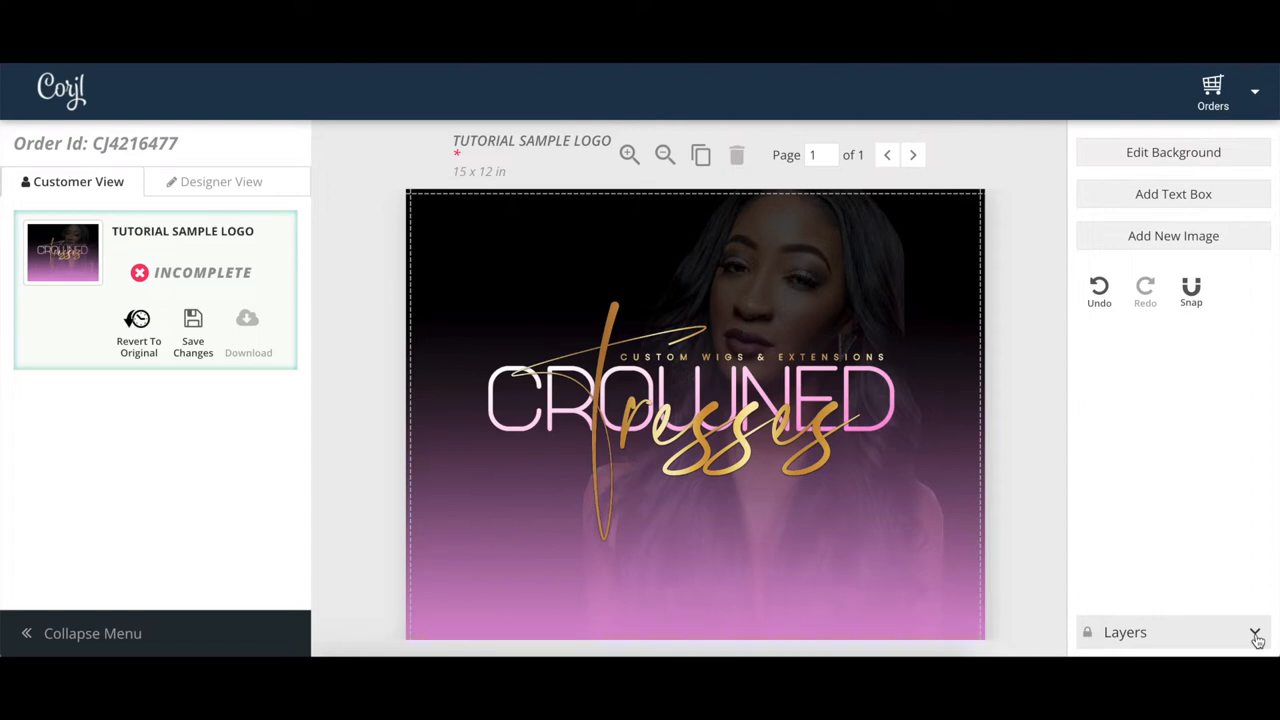
Step: Expand the Layers panel to list the logo's text, glow and model layers
left_click(1256, 632)
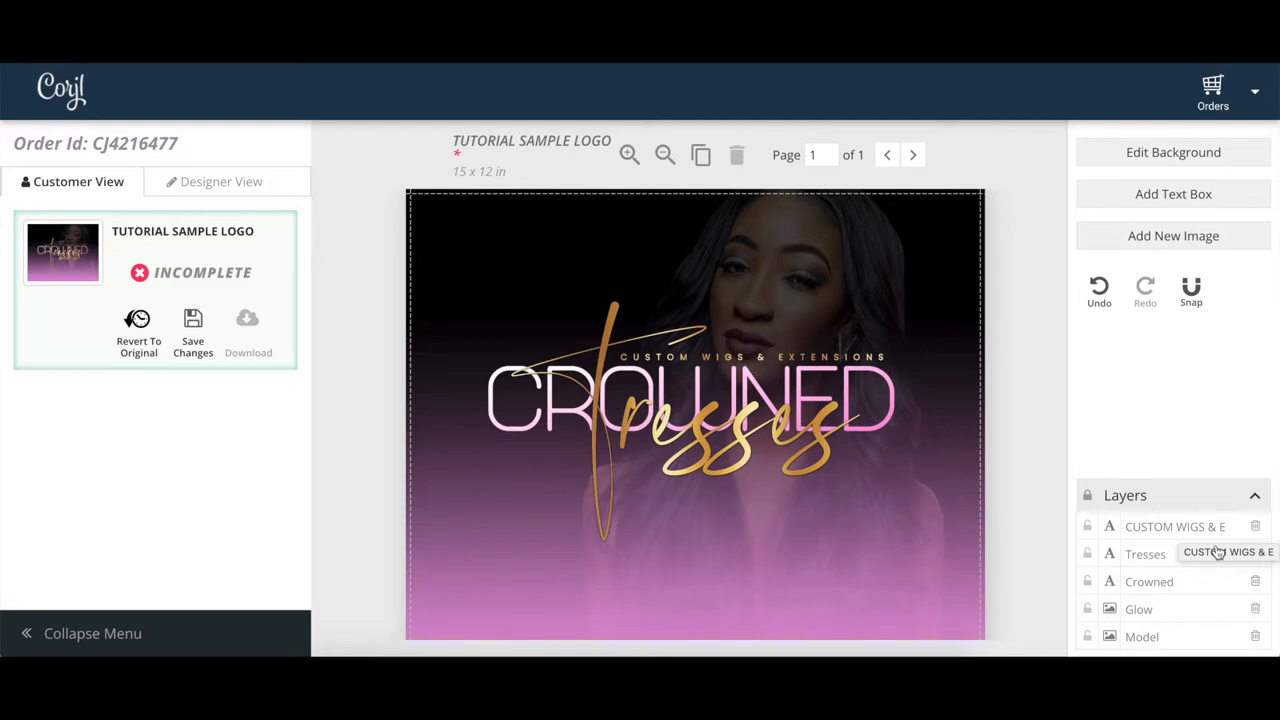
left_click(1138, 608)
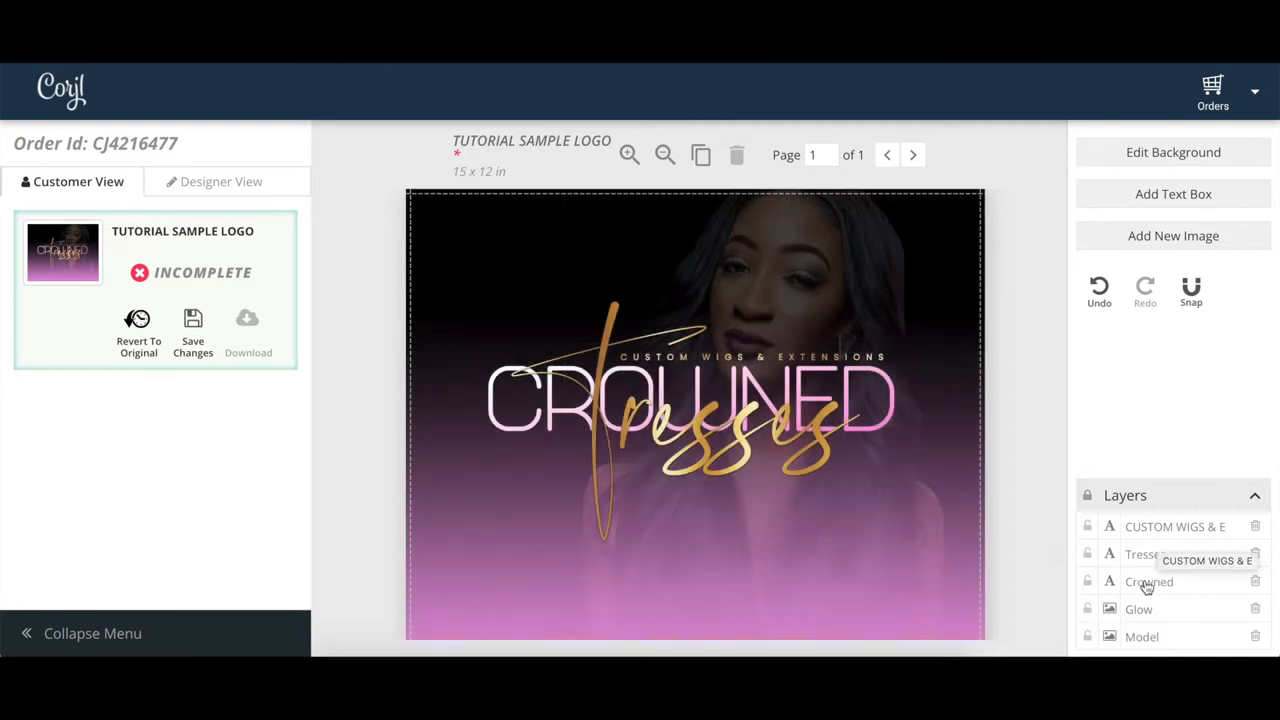
Step: Replace the CROWNED text with DESIGNS and the Tresses script text with Makina
left_click(1148, 580)
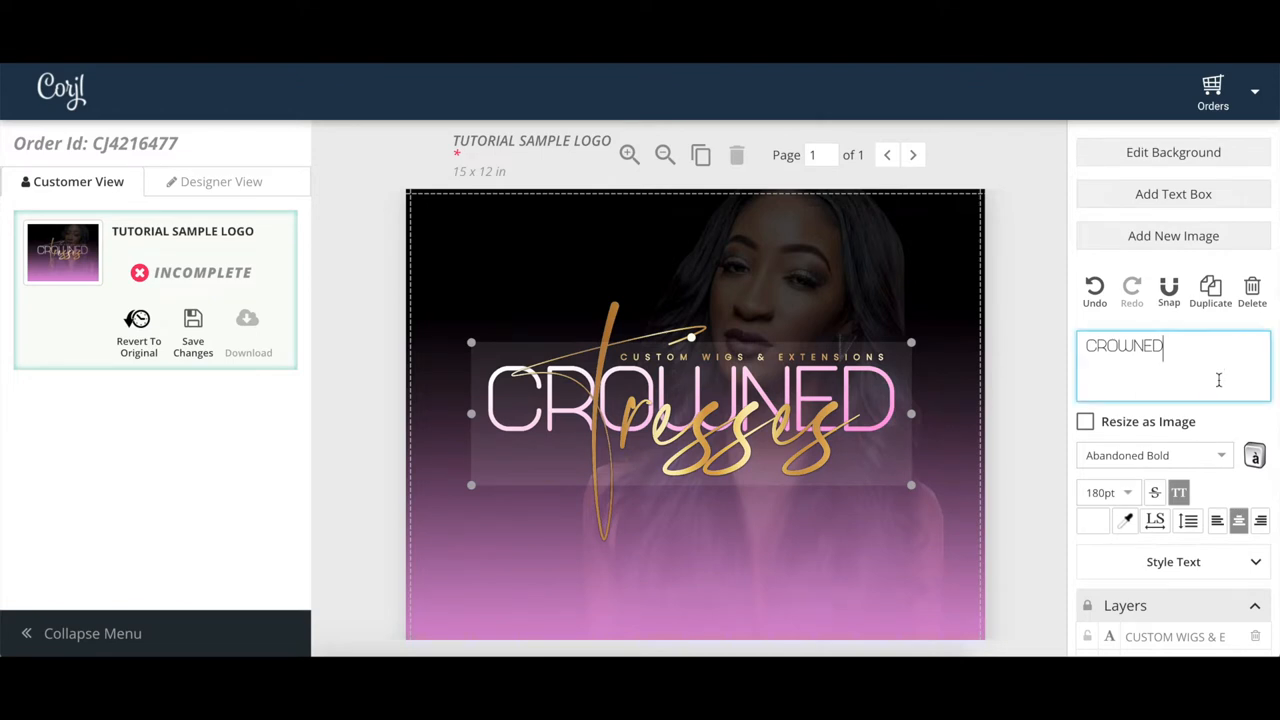
triple_click(1124, 346)
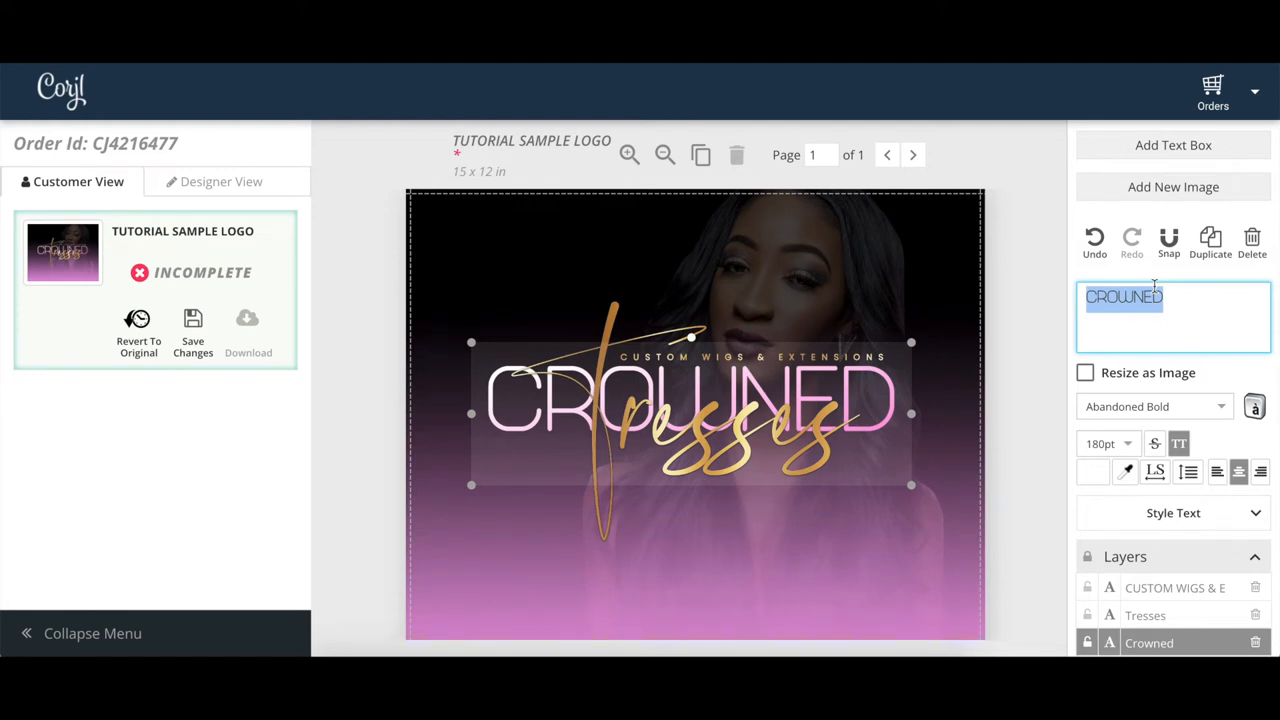
type("DESIN")
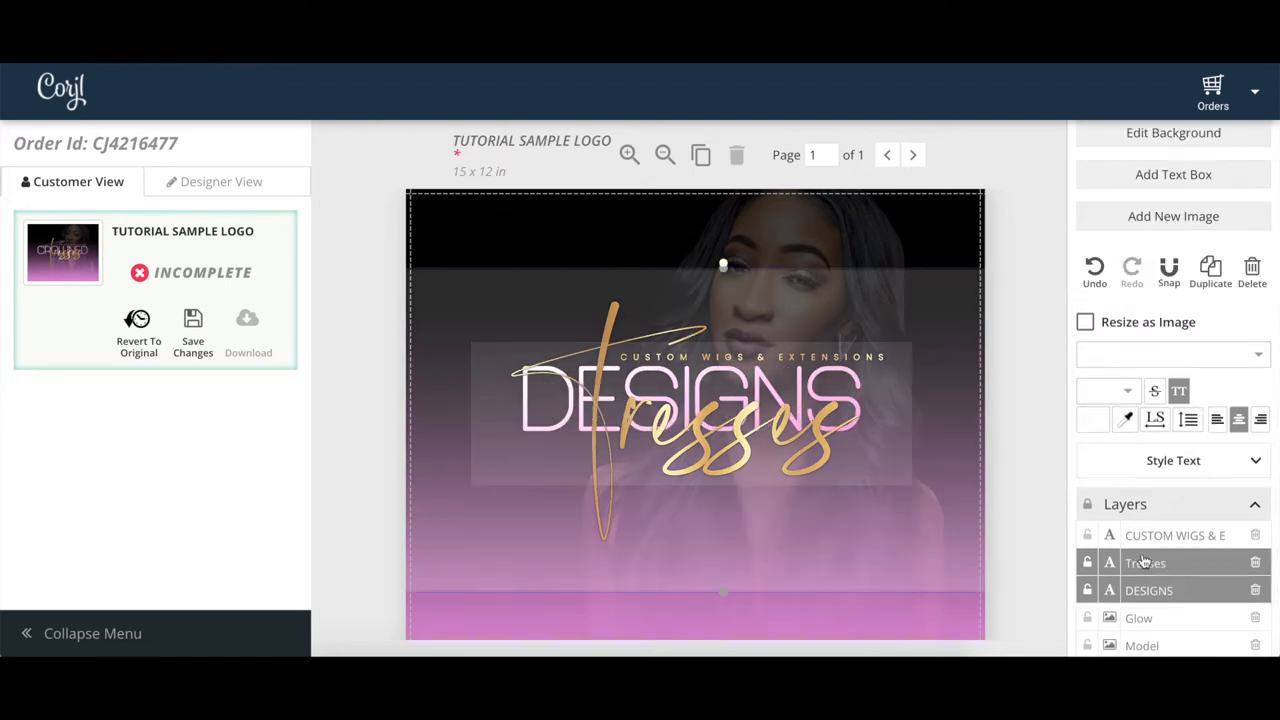
left_click(1146, 562)
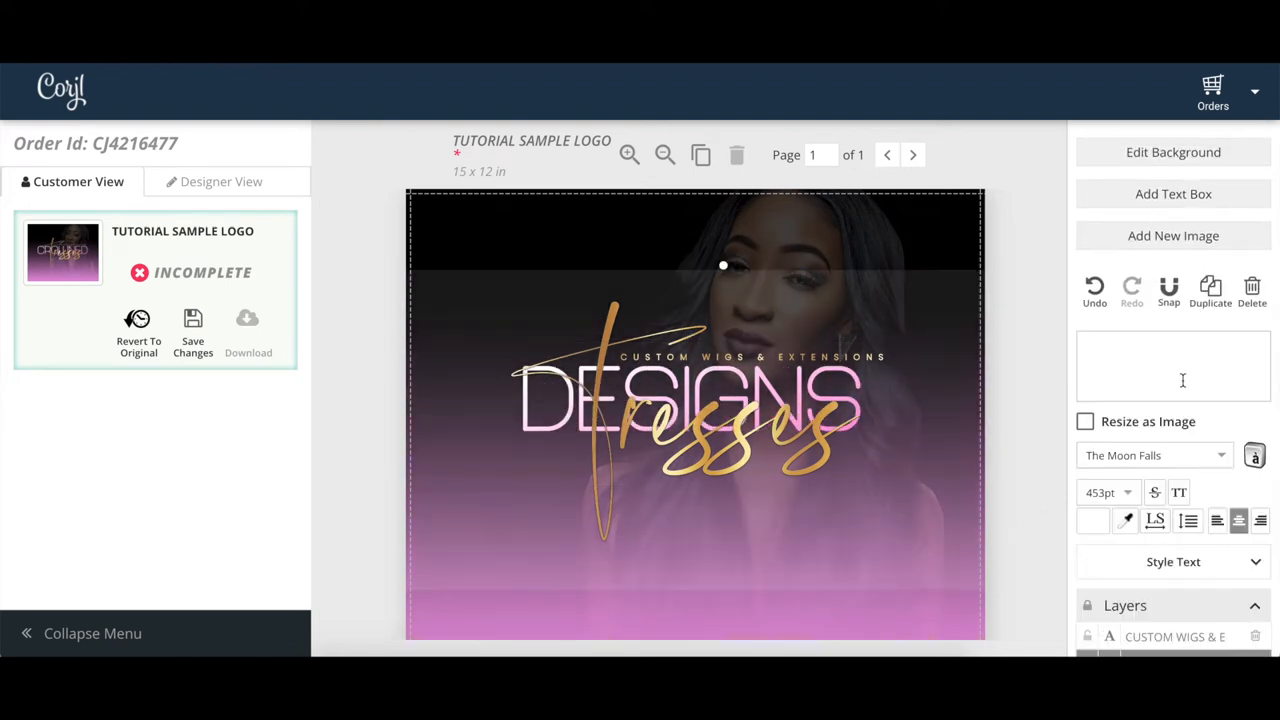
type("Makina")
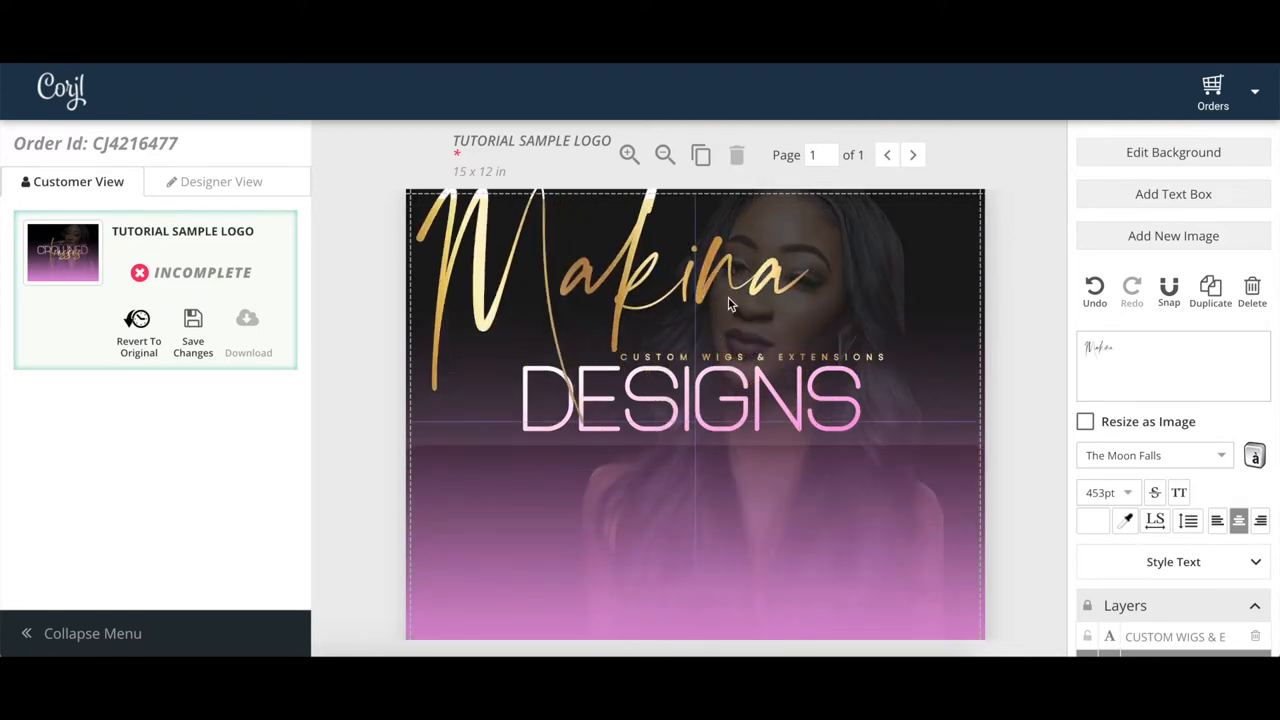
Step: Replace the subtitle with TAGLINE HERE and move Makina above DESIGNS
left_click(690, 400)
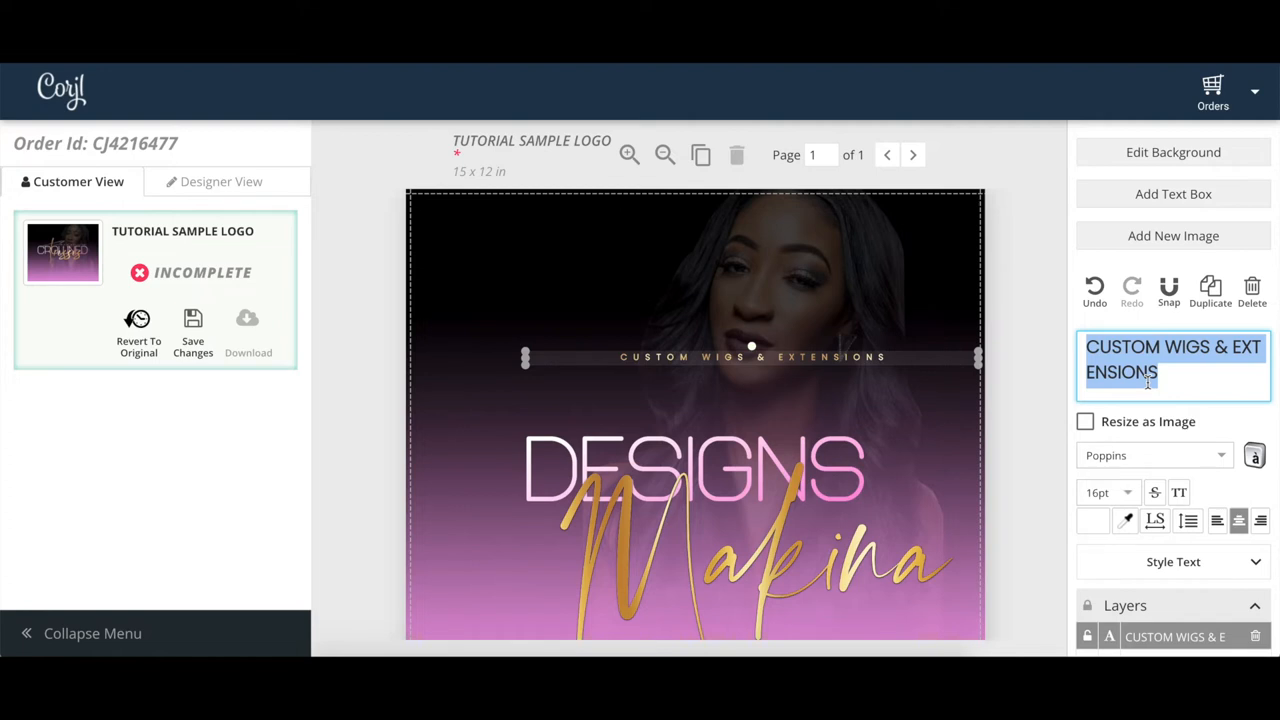
type("TAGLINE HERE")
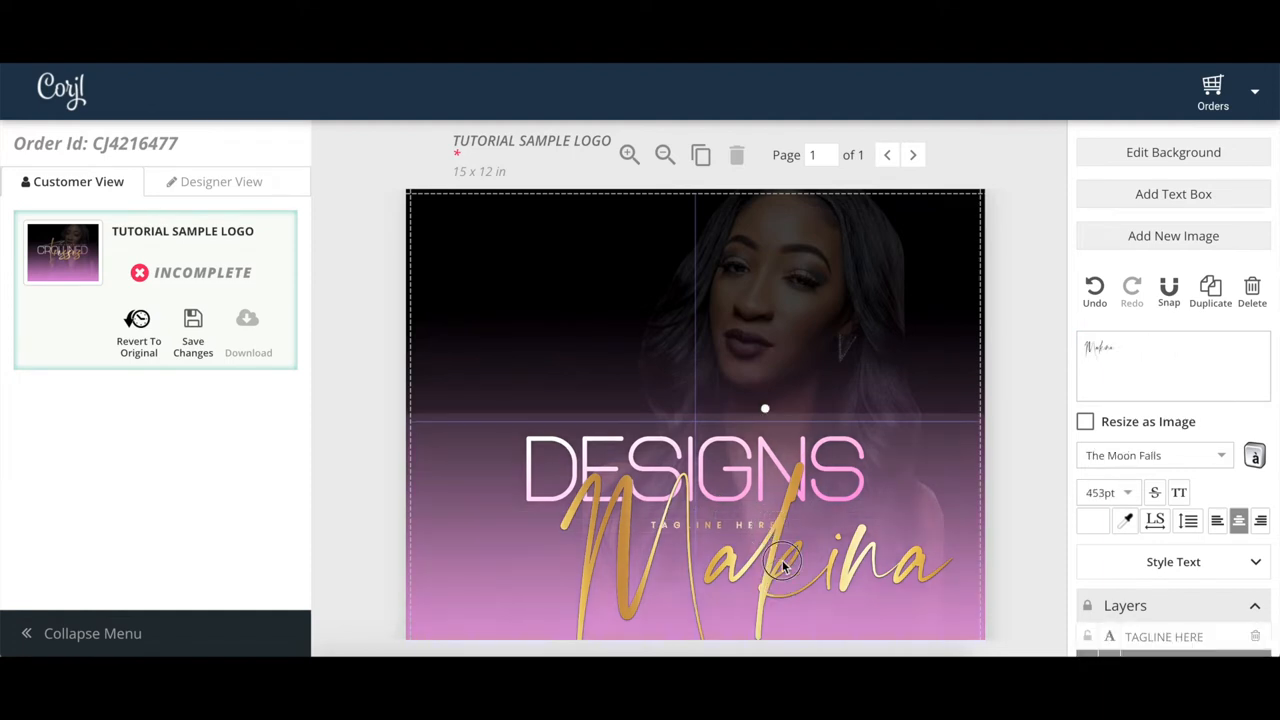
left_click_drag(784, 564, 750, 400)
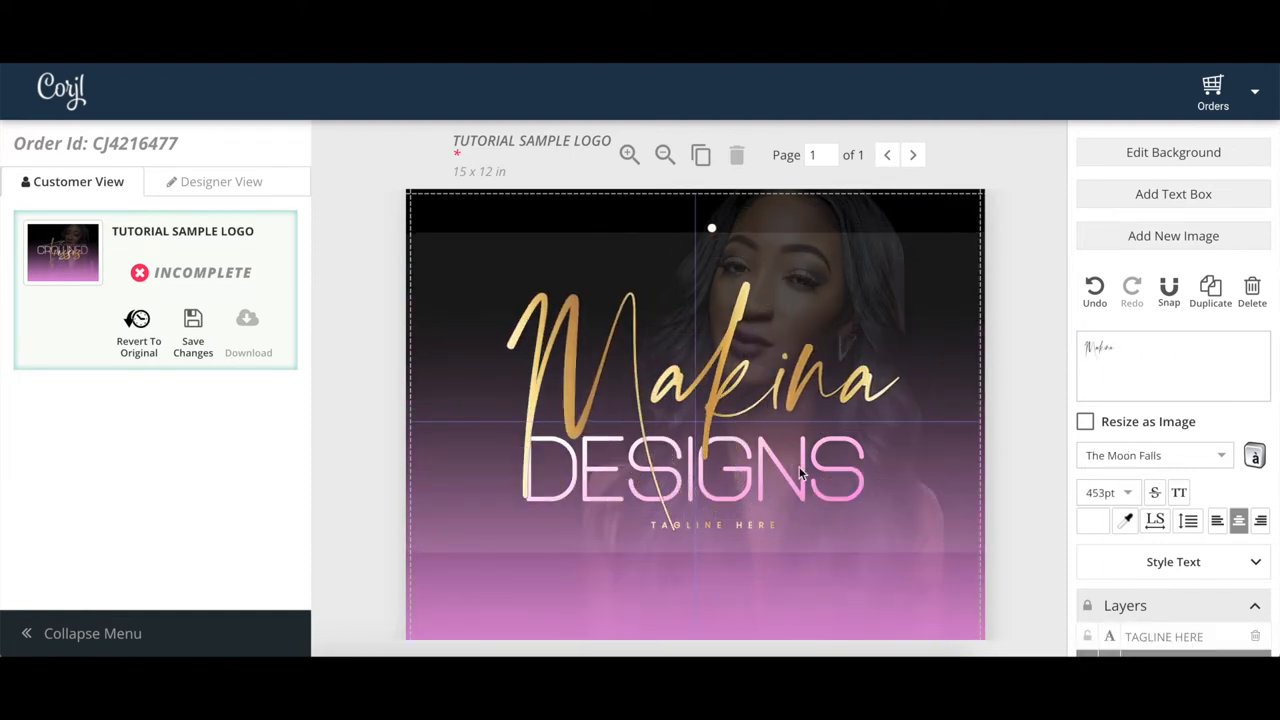
left_click(1014, 596)
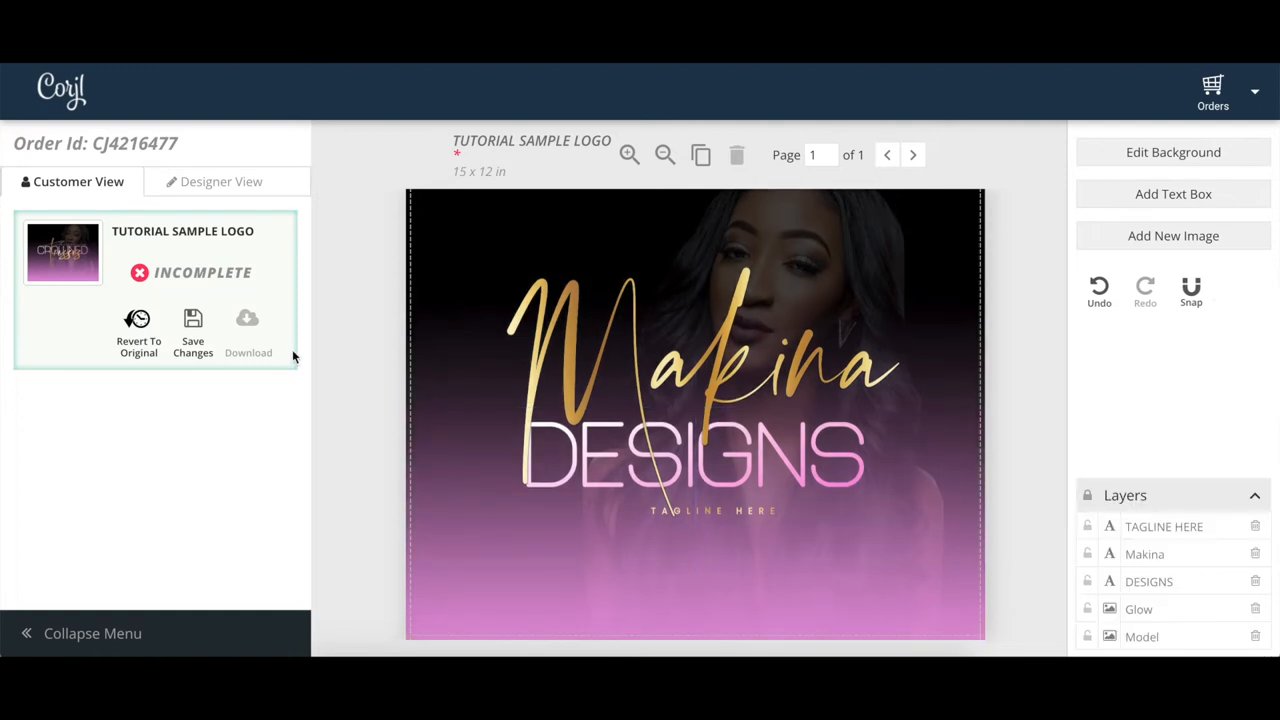
Step: Save the edited Makina DESIGNS logo as complete, then review and dismiss the download format options
left_click(192, 330)
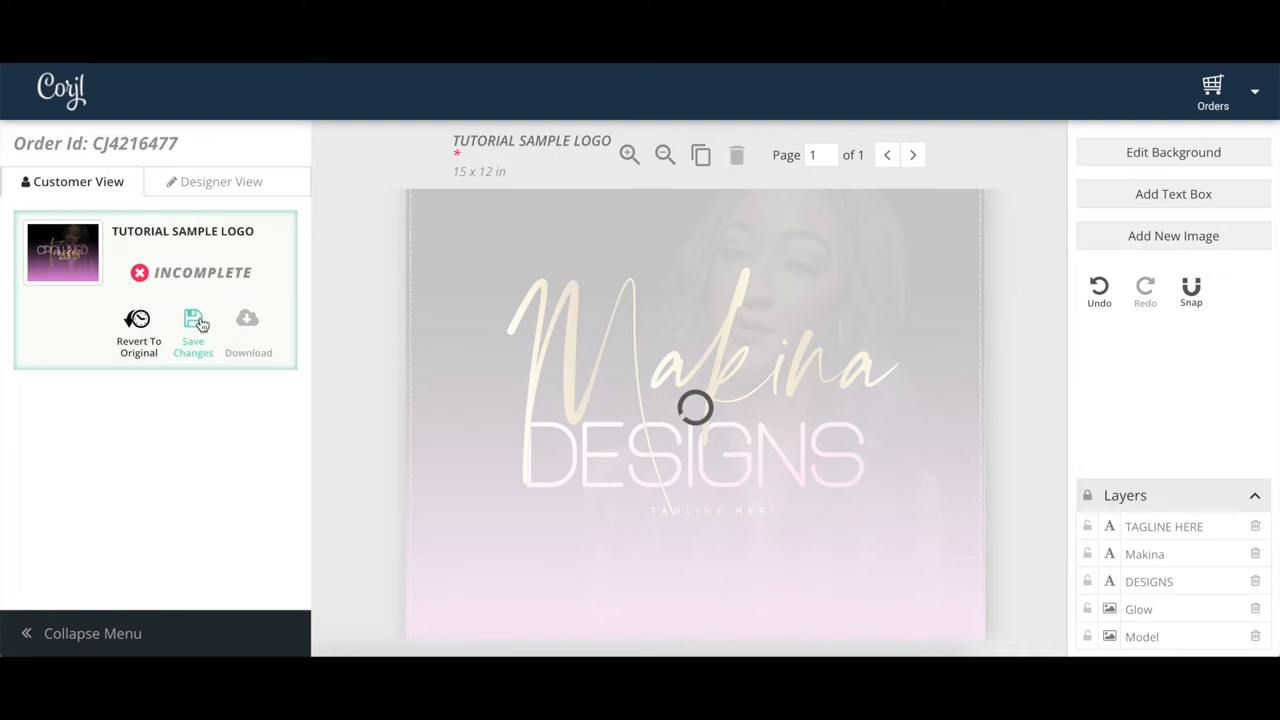
left_click(192, 324)
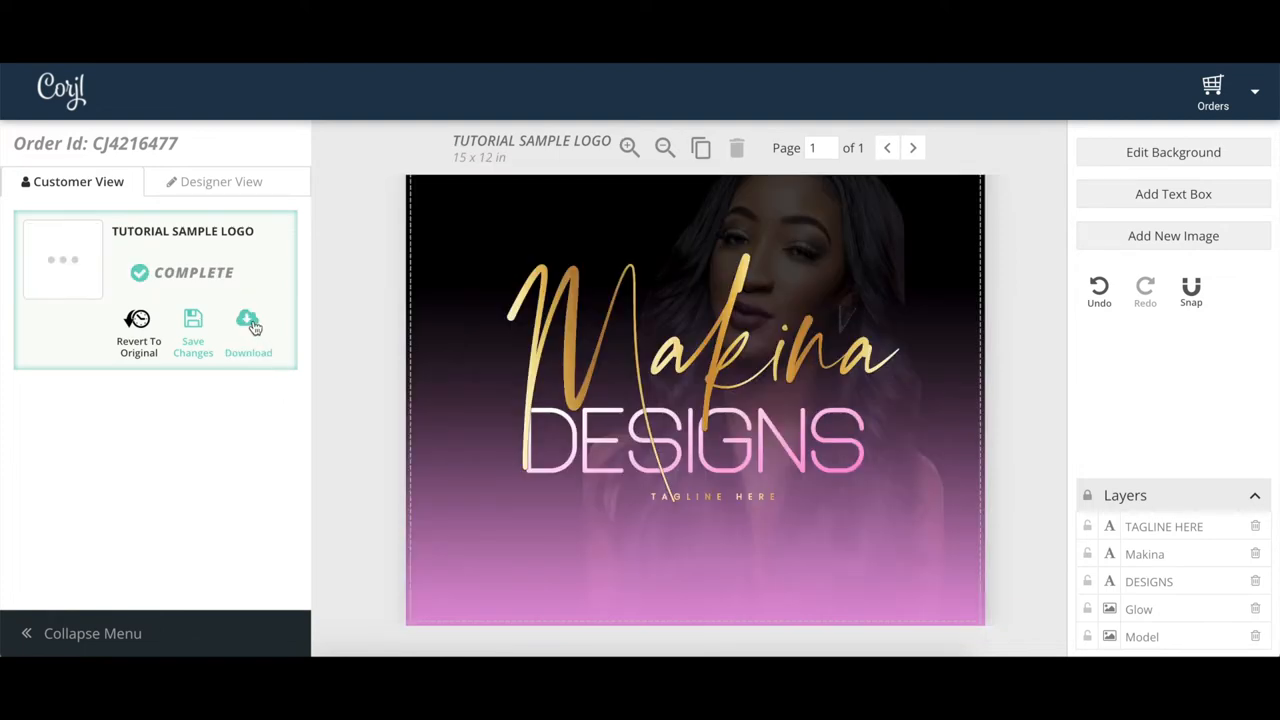
left_click(248, 324)
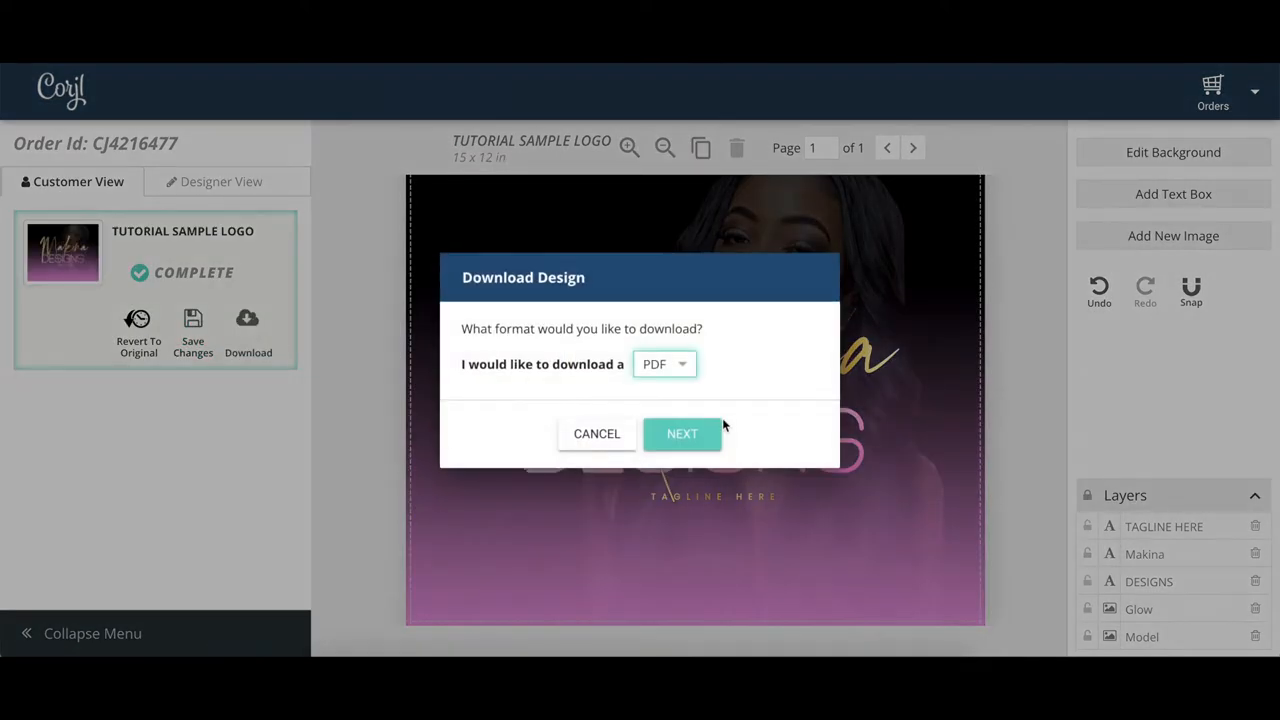
mouse_move(688, 374)
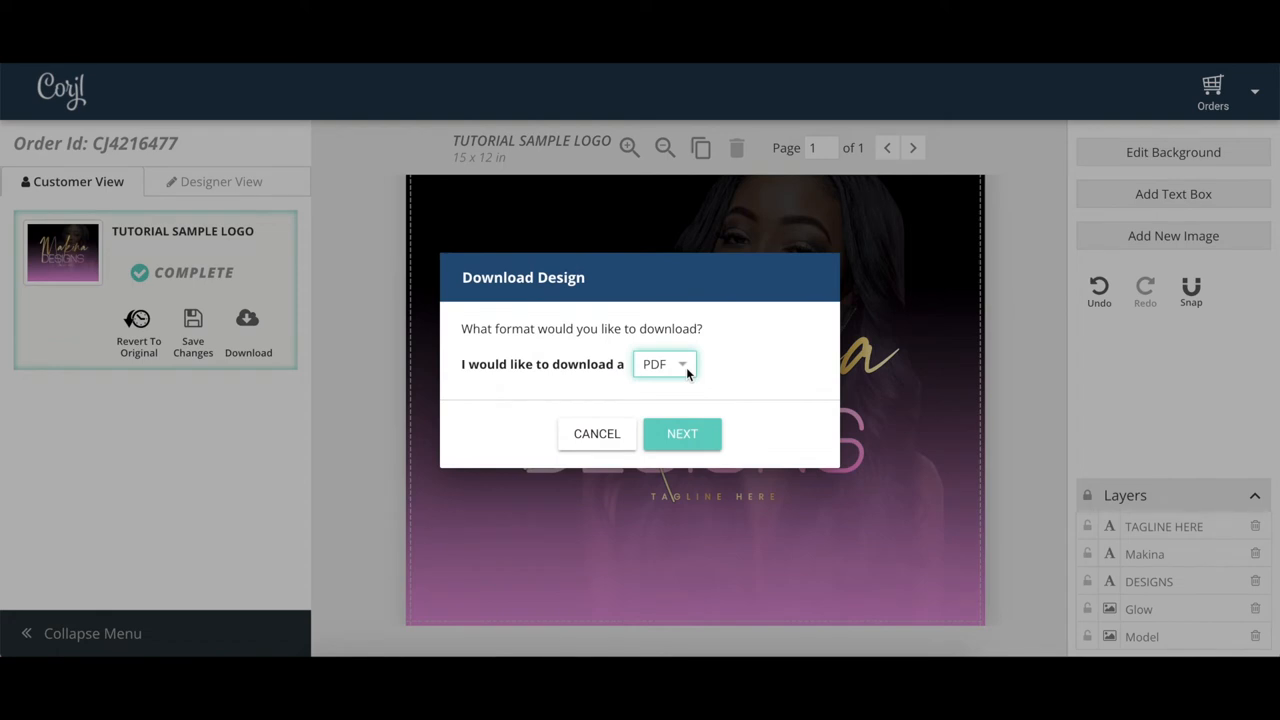
left_click(664, 364)
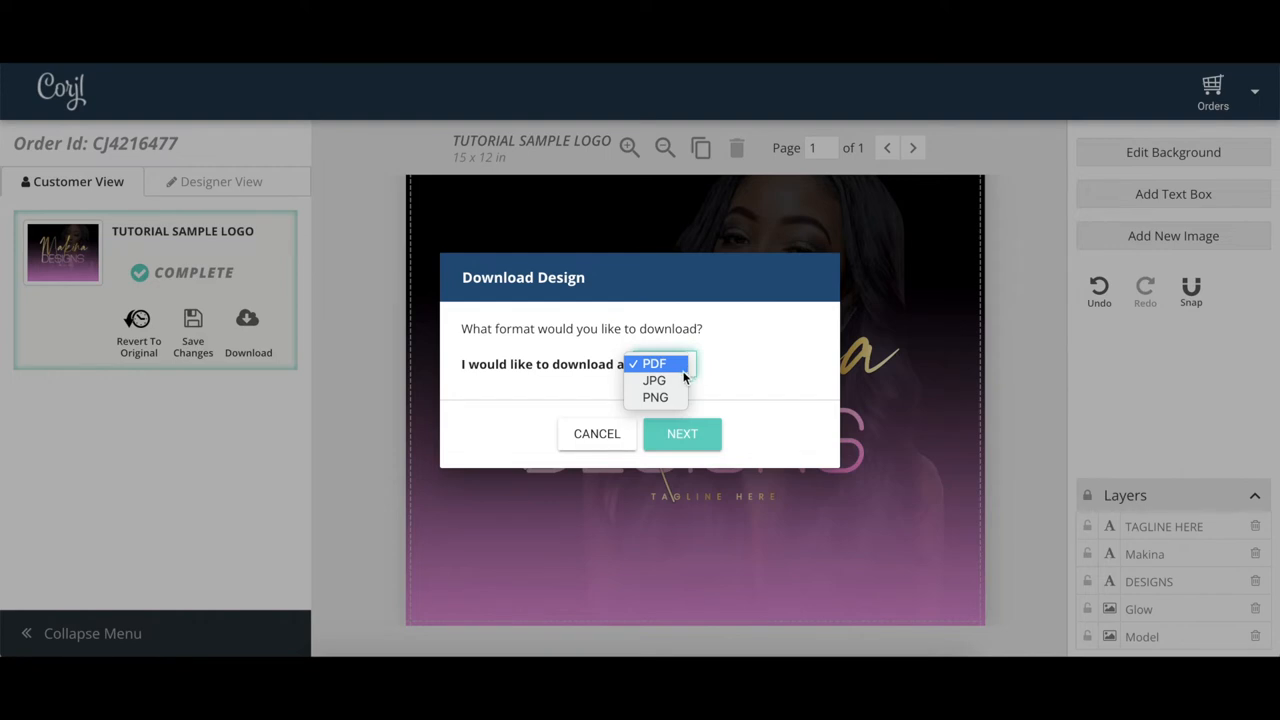
mouse_move(656, 396)
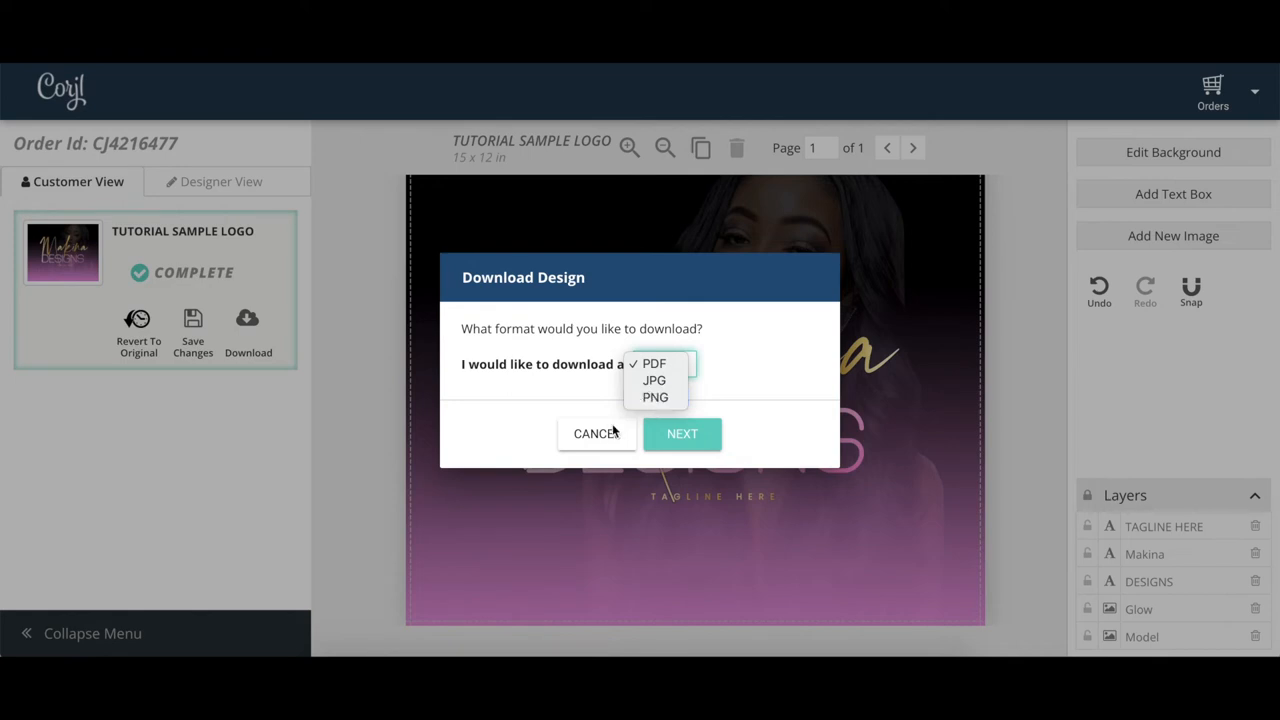
left_click(596, 432)
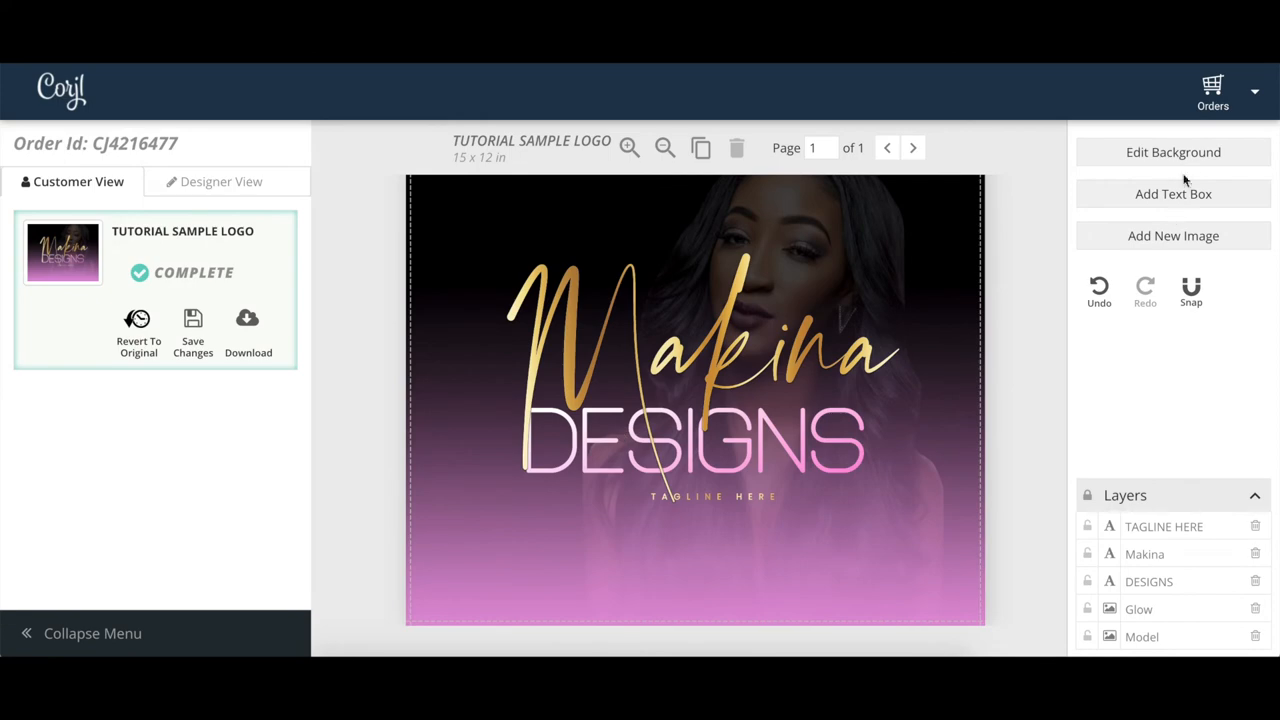
Step: Switch the logo's background from the dark gradient to a transparent background
left_click(1172, 152)
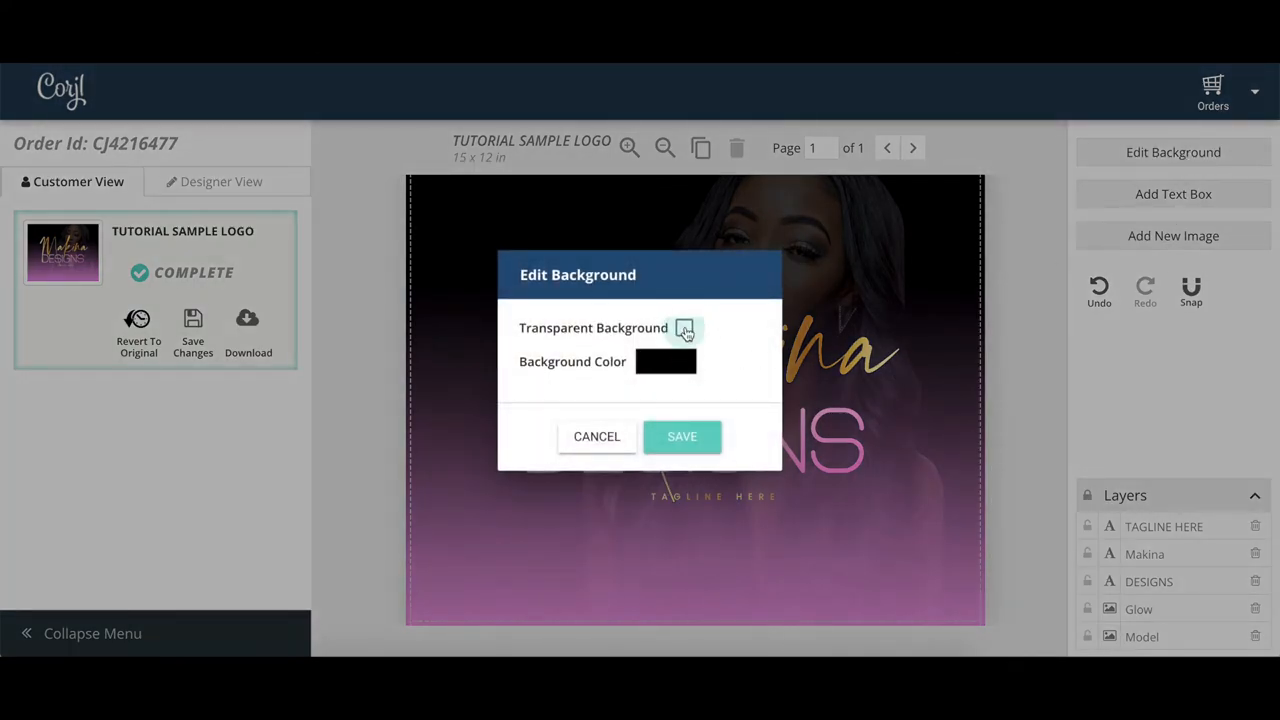
left_click(682, 436)
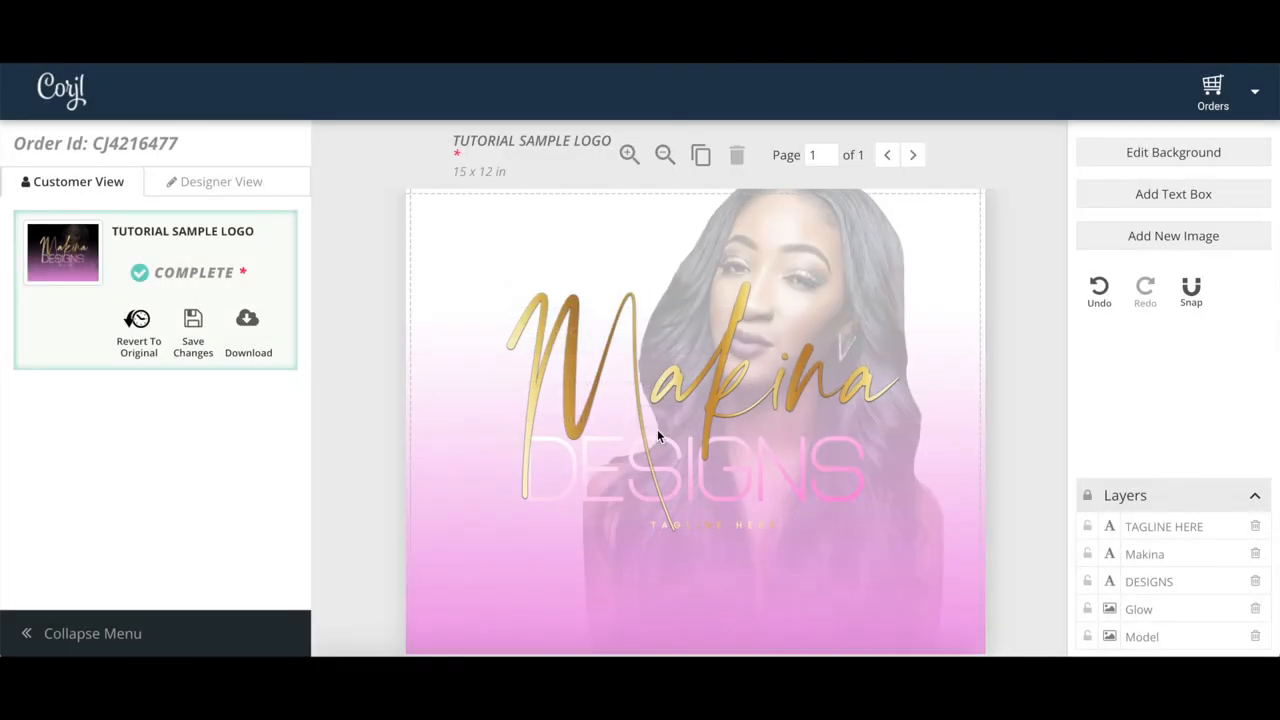
mouse_move(572, 252)
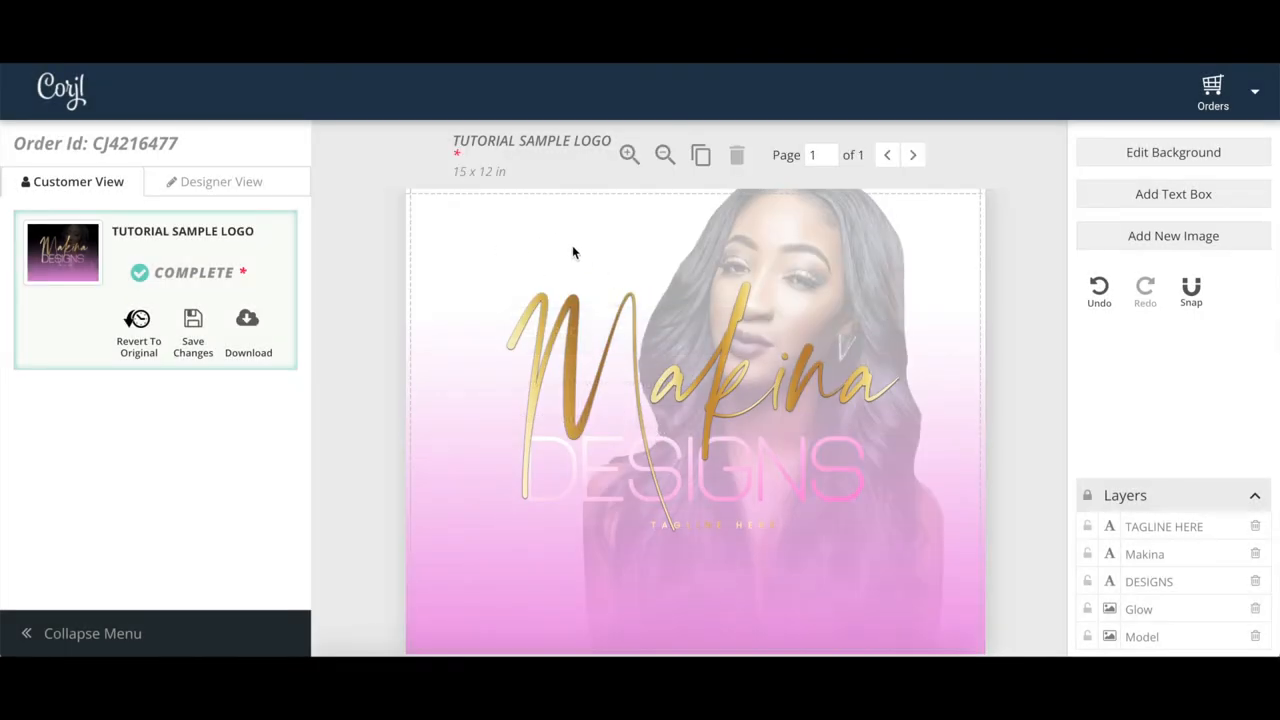
mouse_move(630, 224)
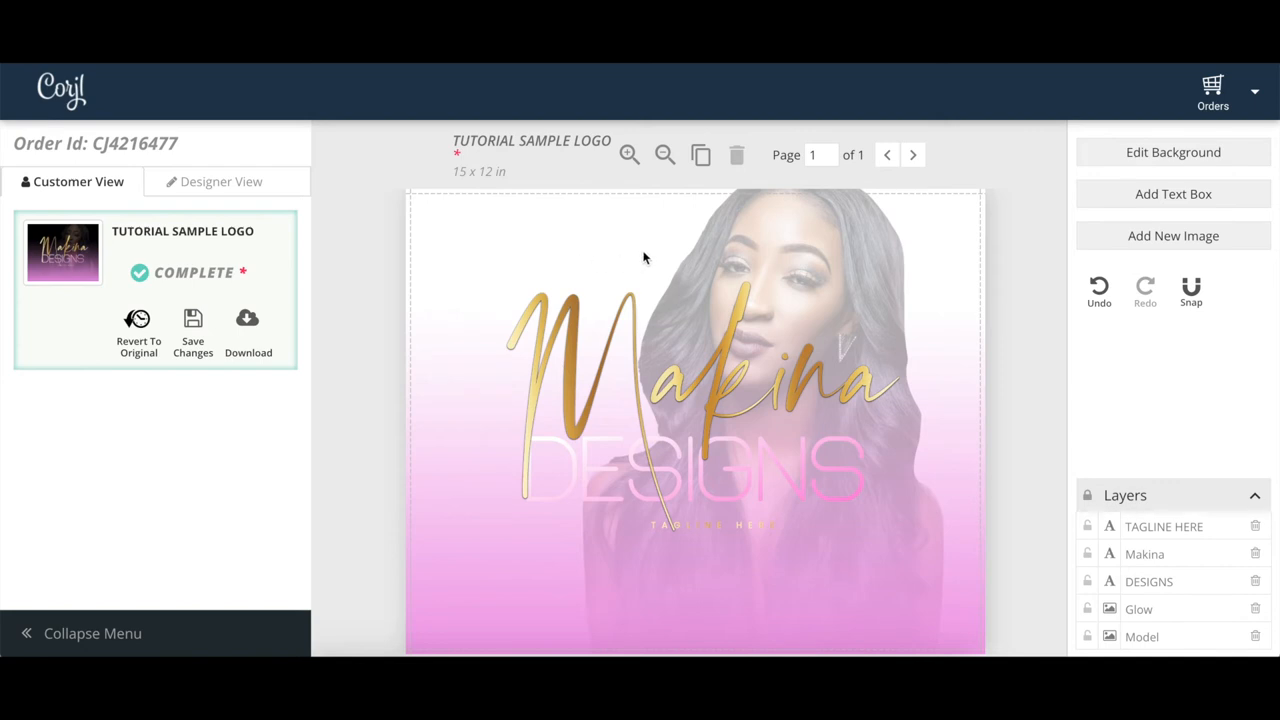
mouse_move(524, 316)
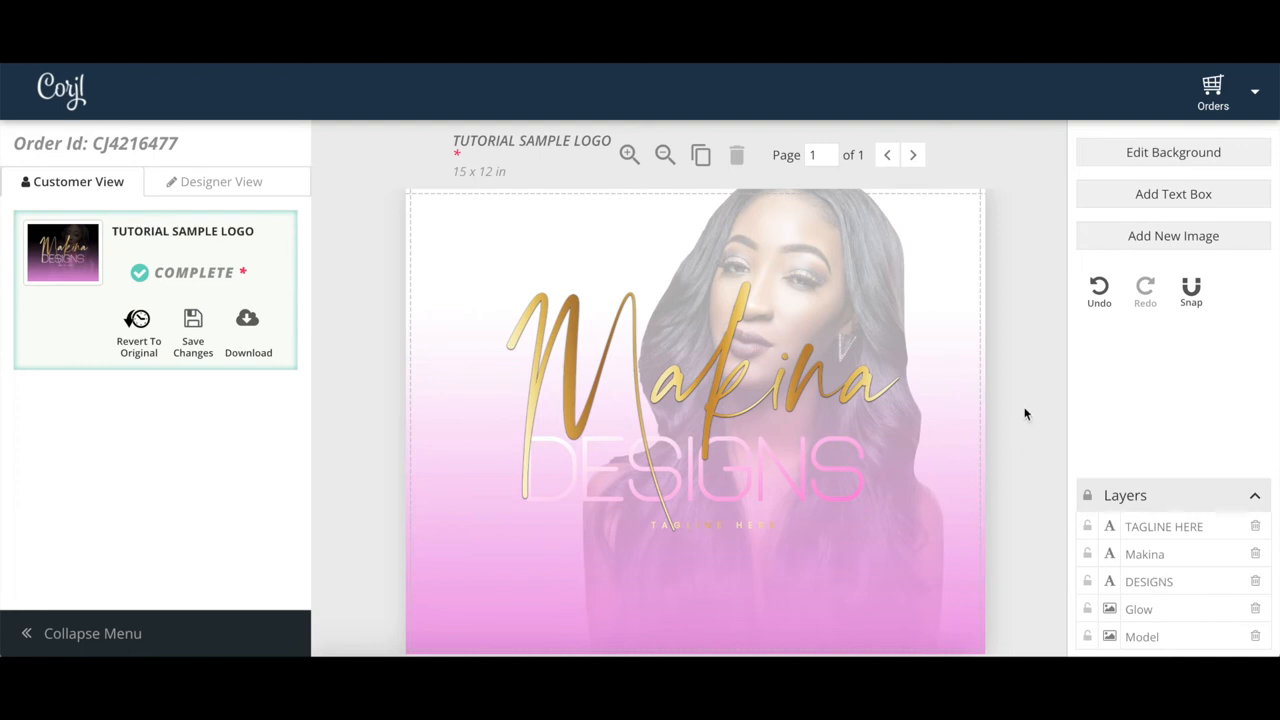
mouse_move(1122, 636)
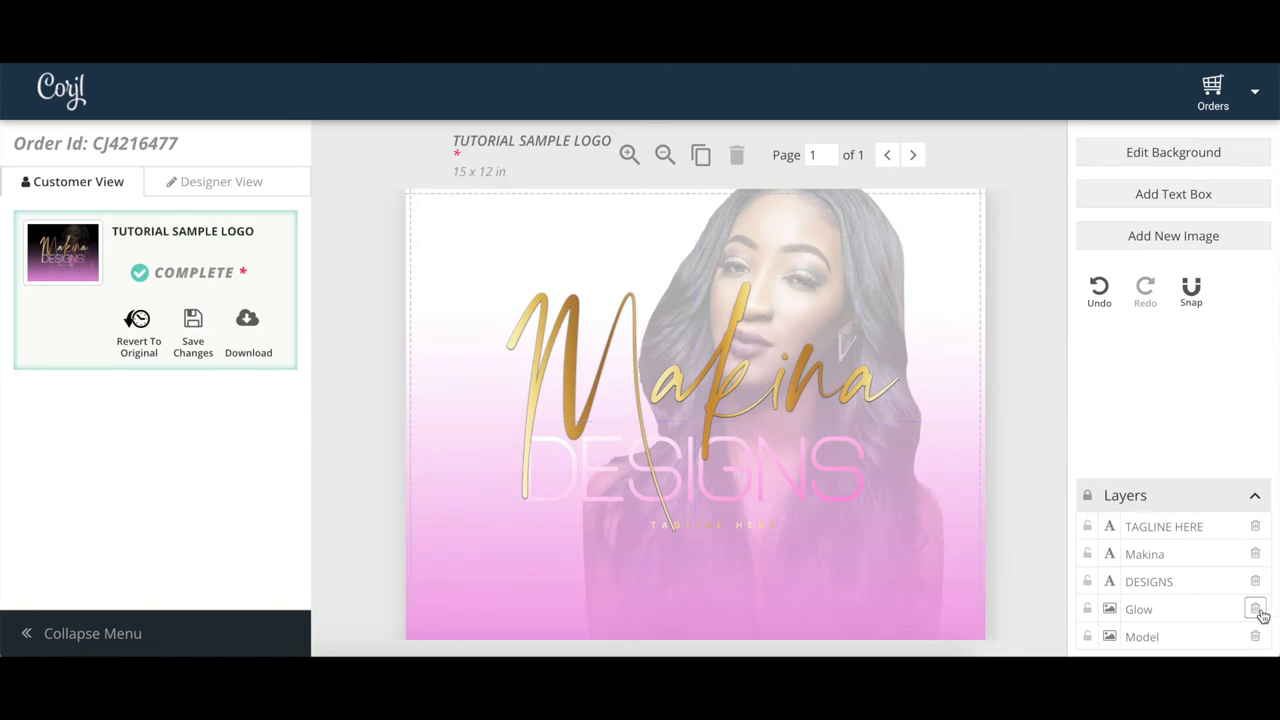
Step: Remove the Glow image layer, then start a PNG download and cancel it before exporting
left_click(1256, 608)
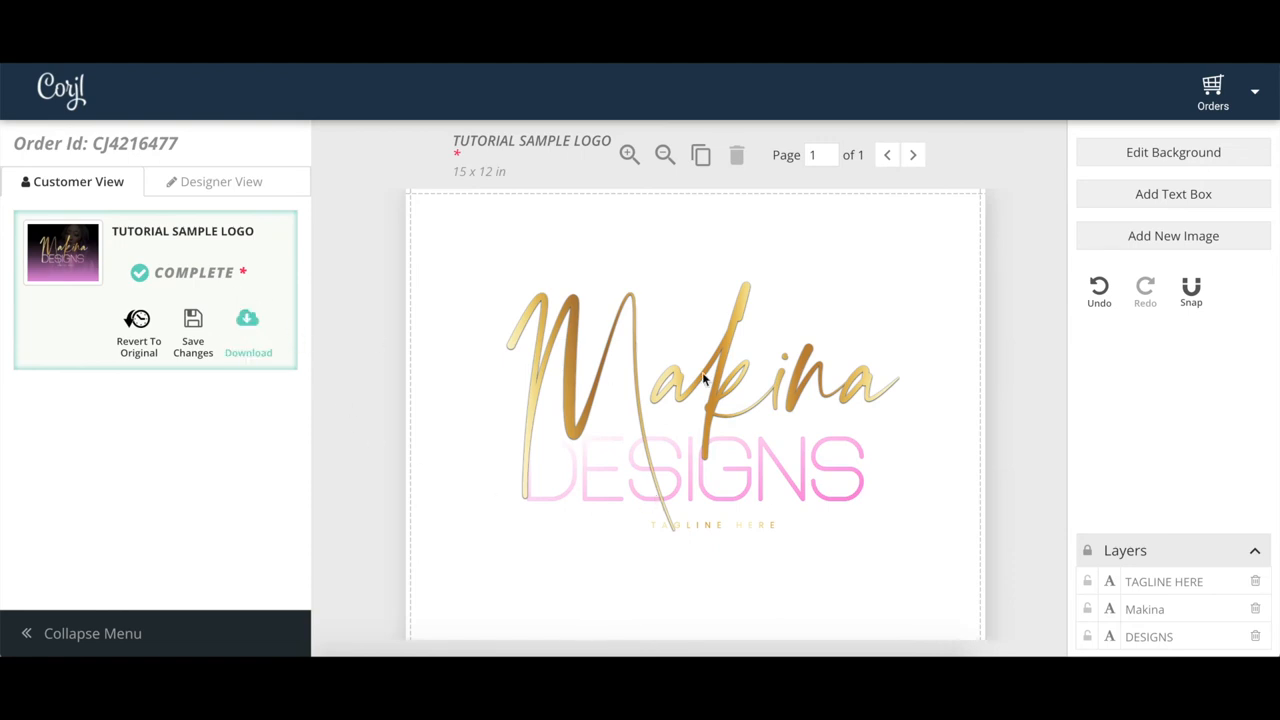
left_click(248, 330)
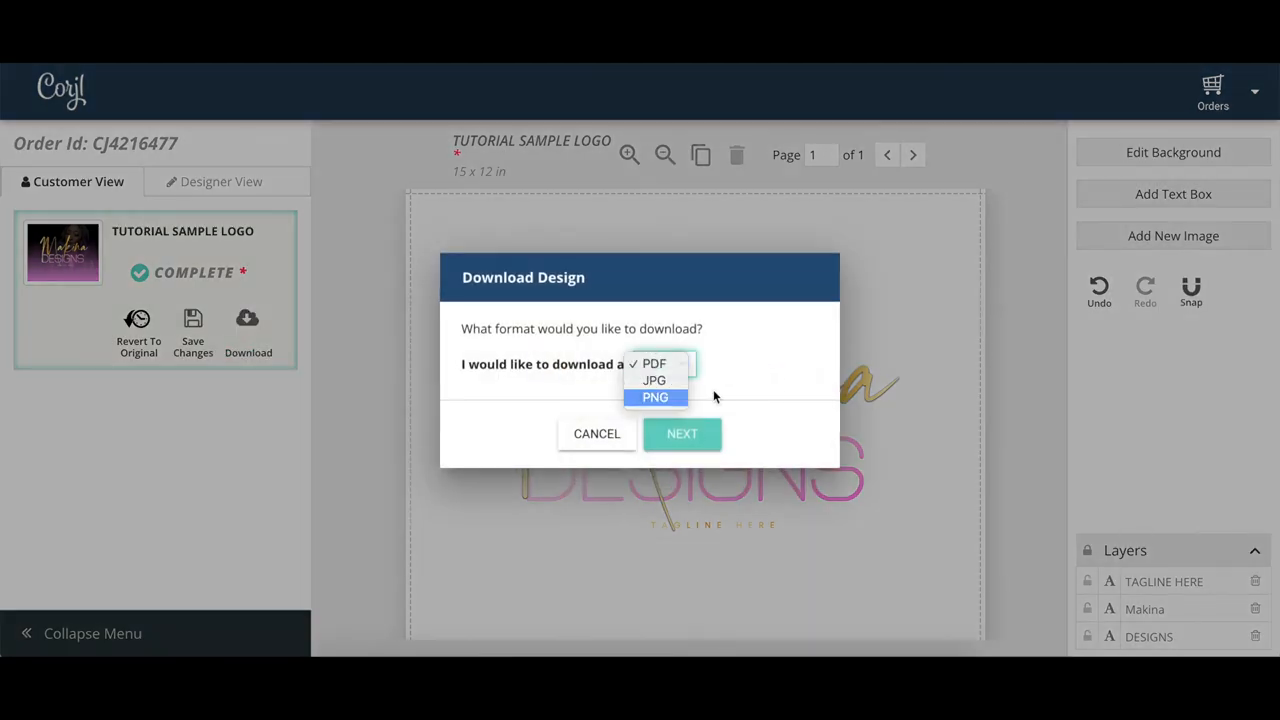
left_click(654, 396)
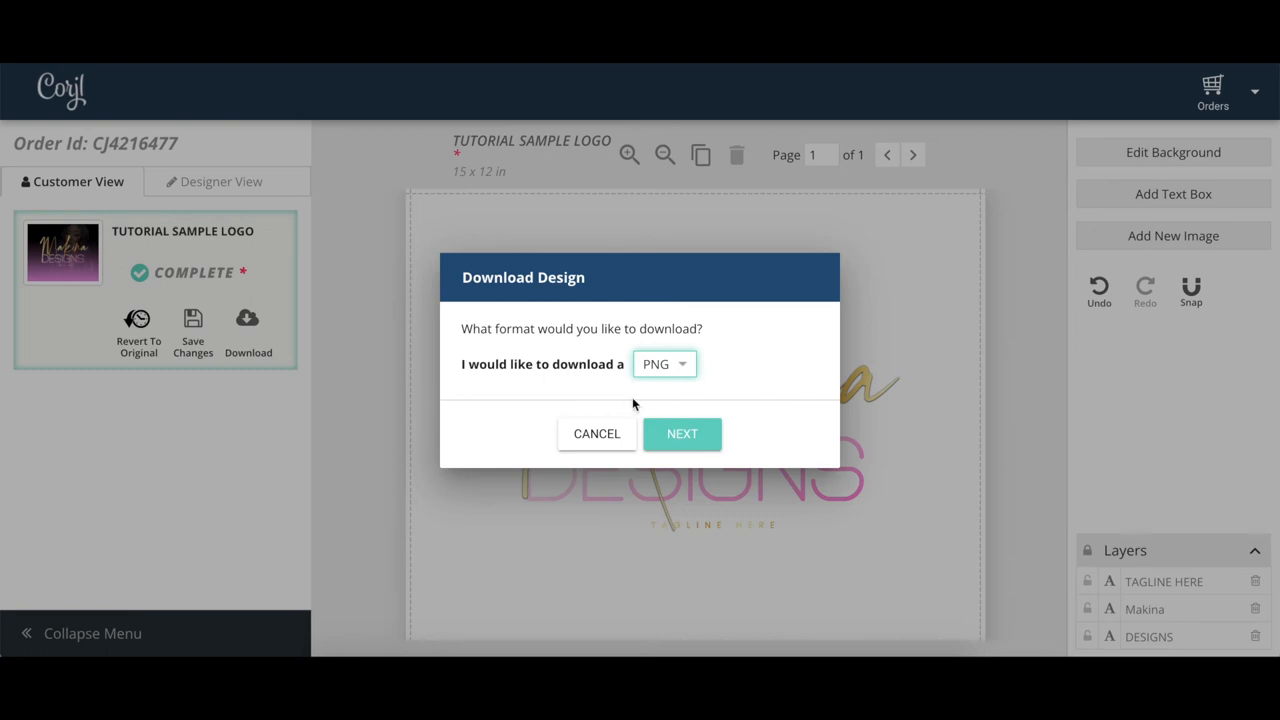
mouse_move(590, 444)
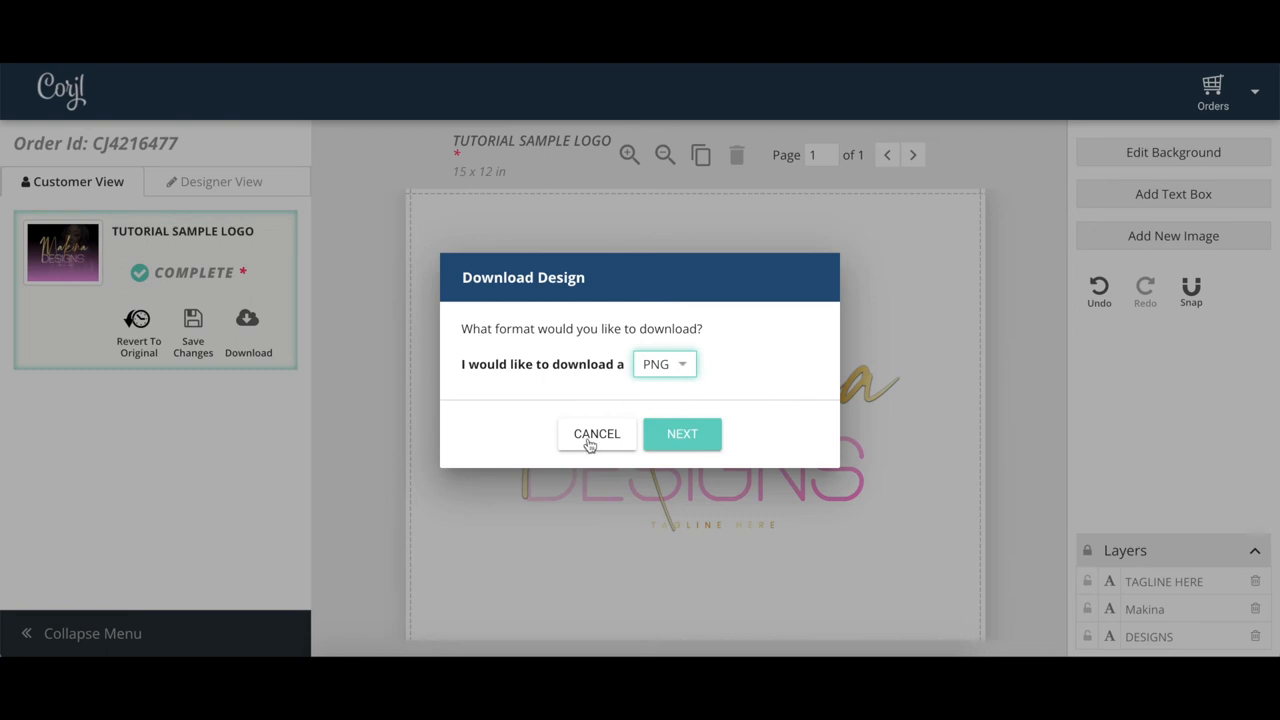
left_click(596, 432)
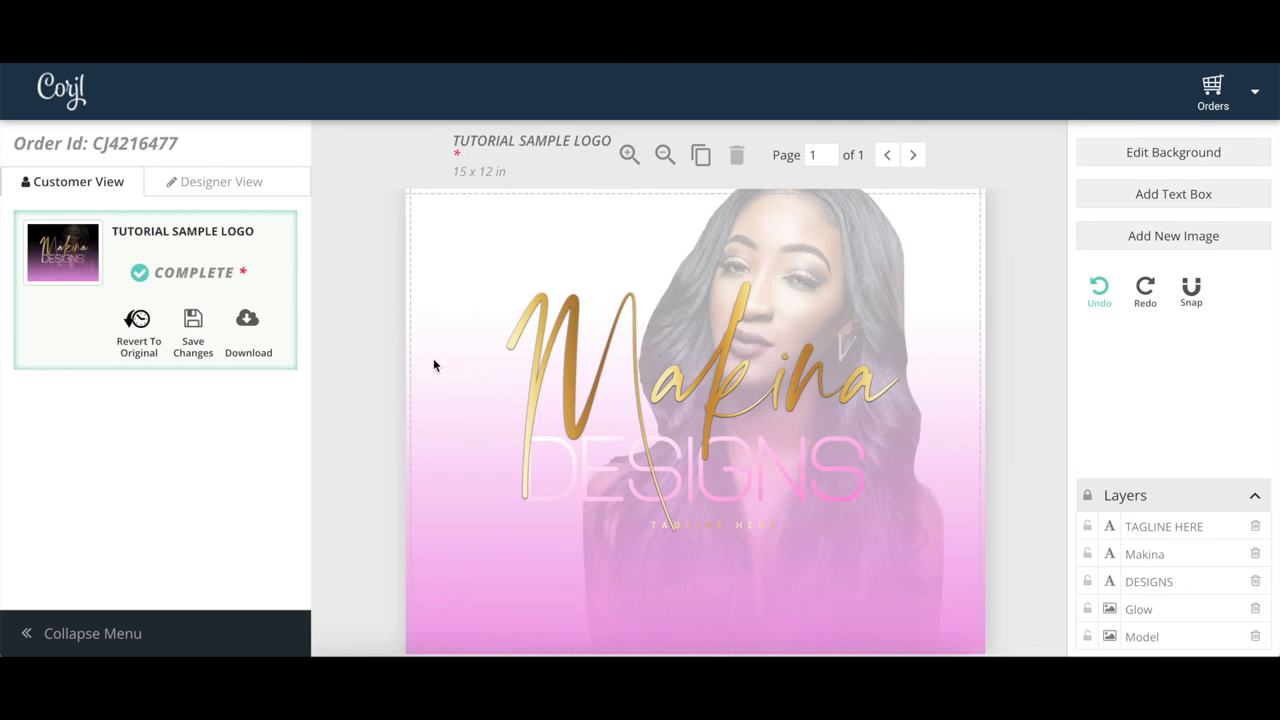
mouse_move(420, 366)
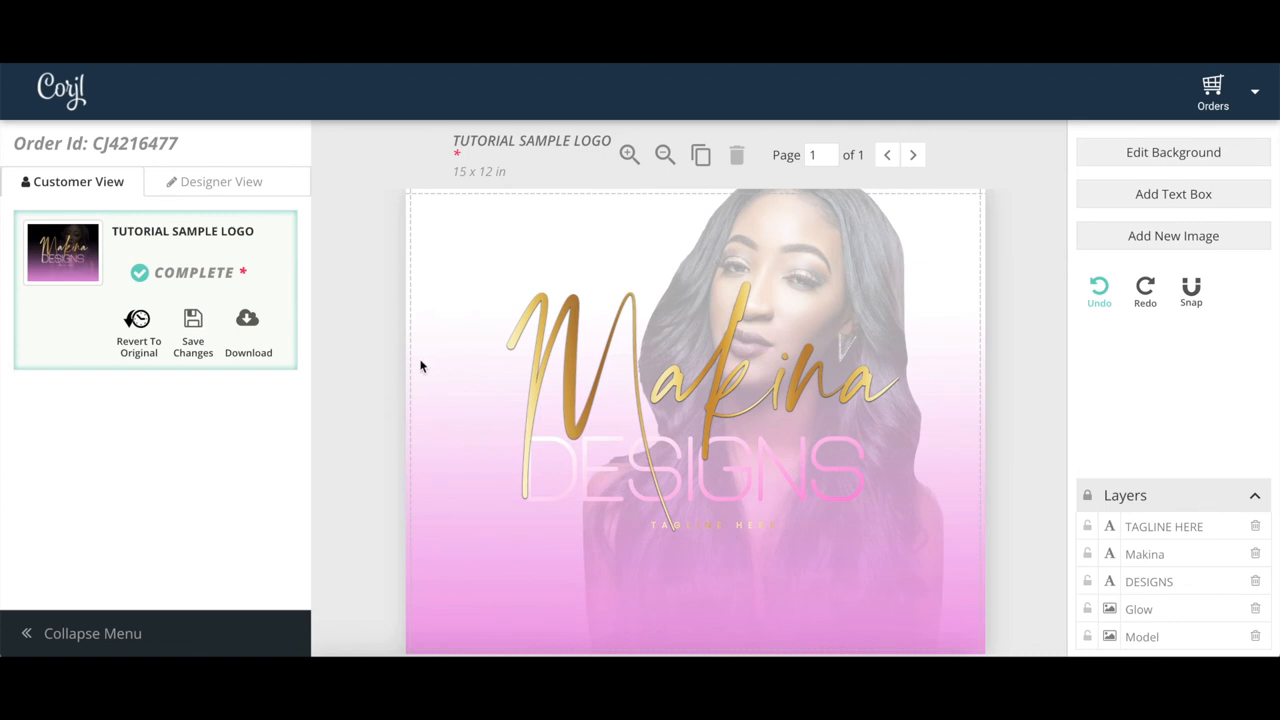
mouse_move(400, 388)
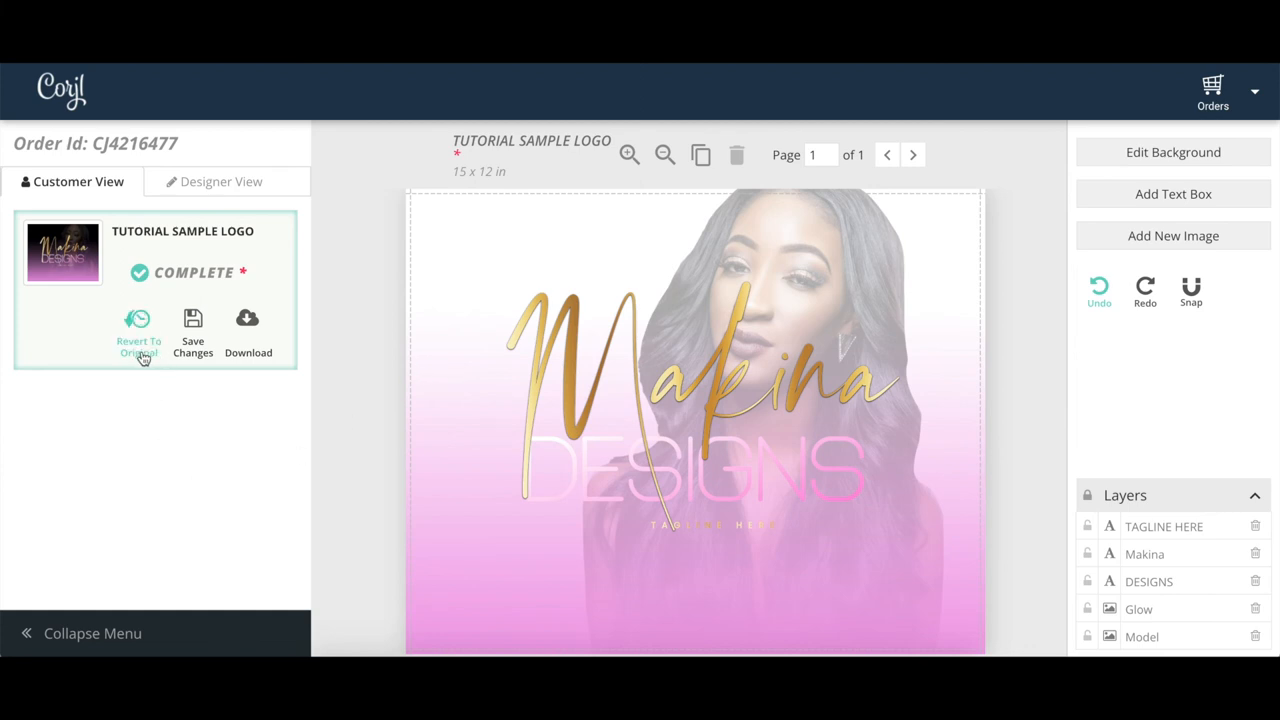
mouse_move(500, 390)
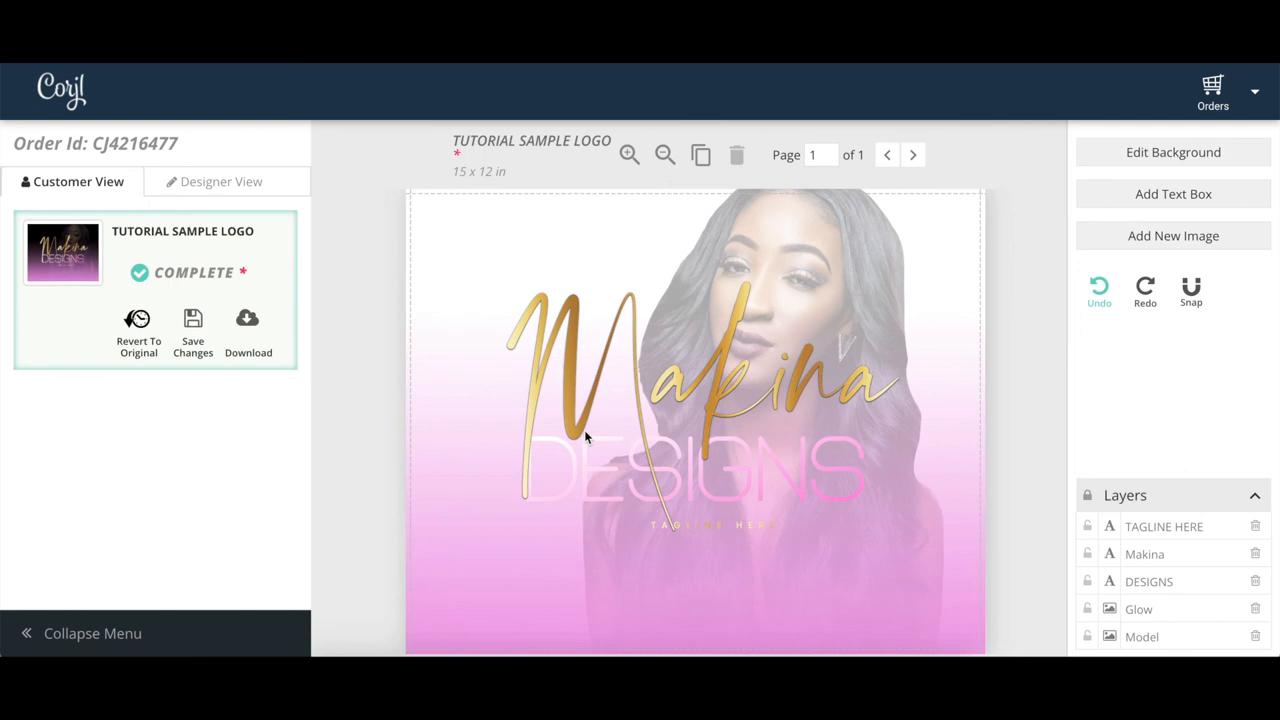
mouse_move(248, 410)
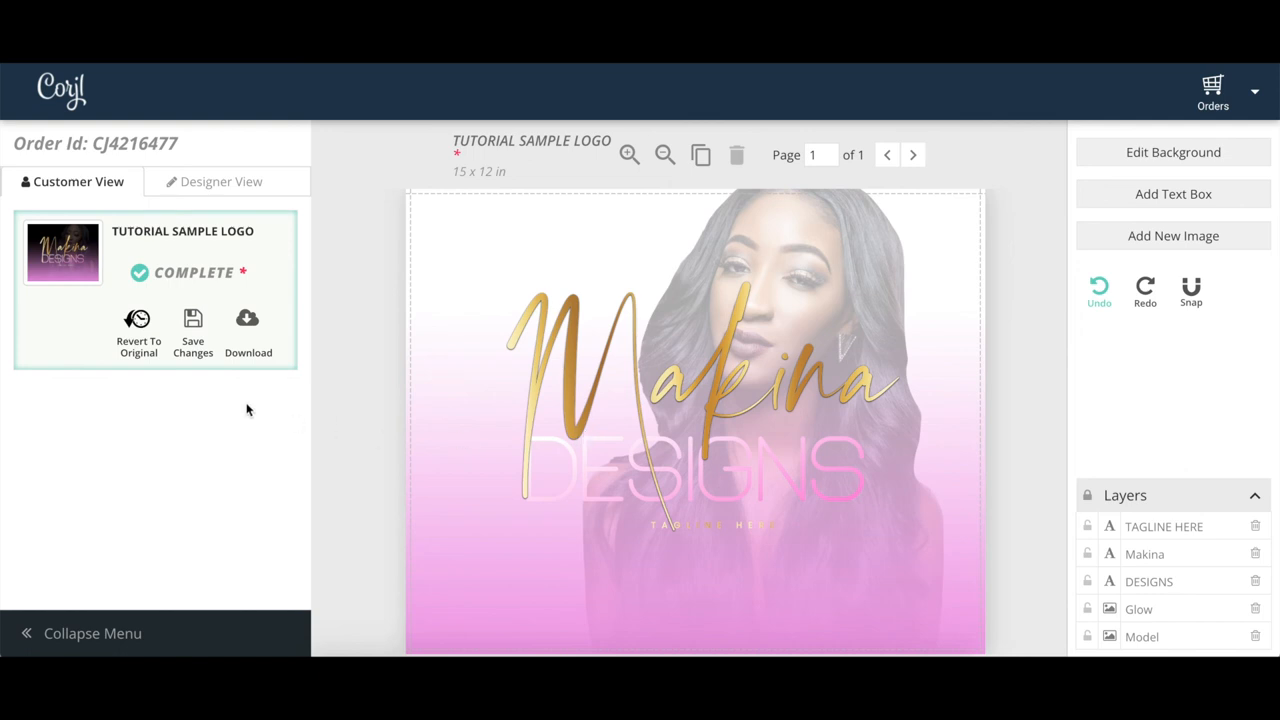
mouse_move(458, 486)
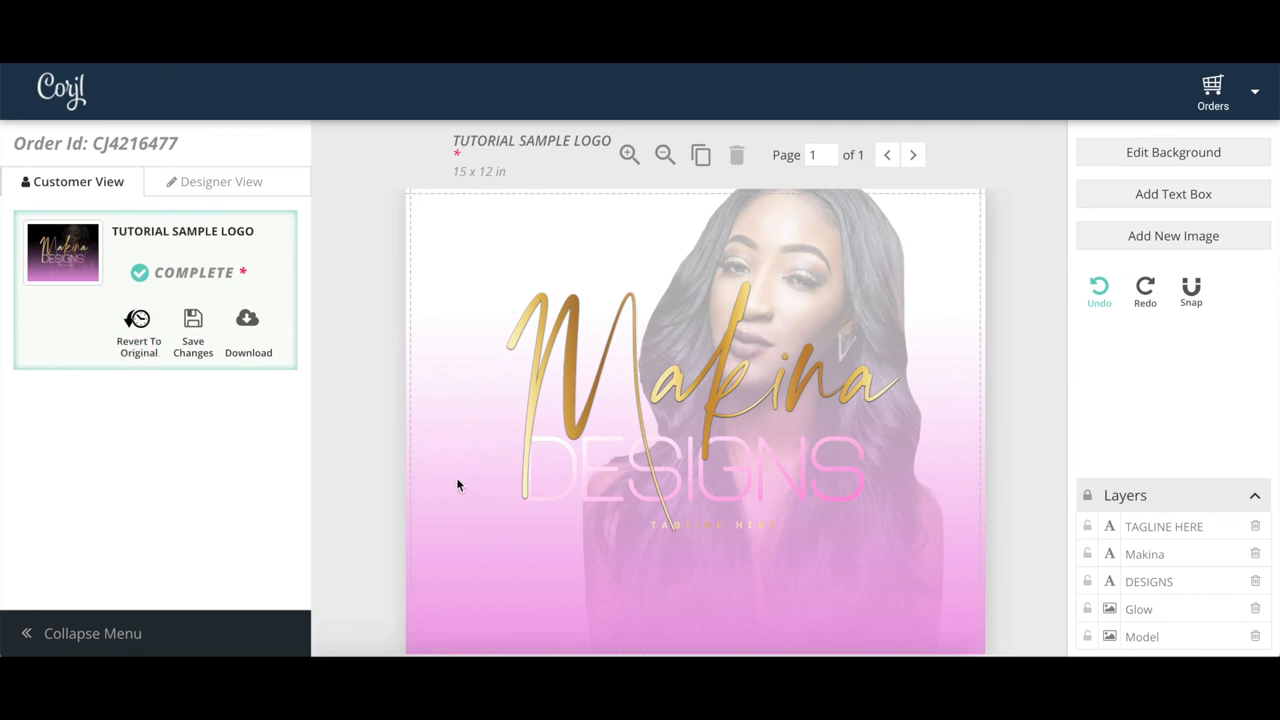